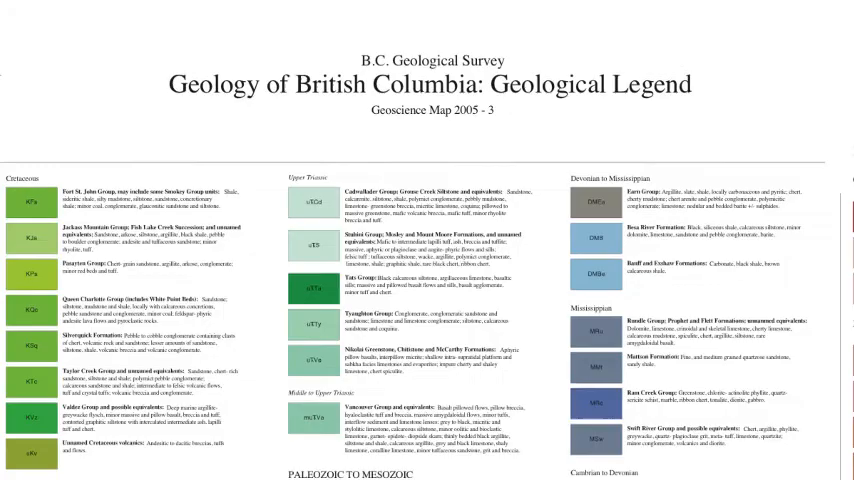
scroll(down, 3)
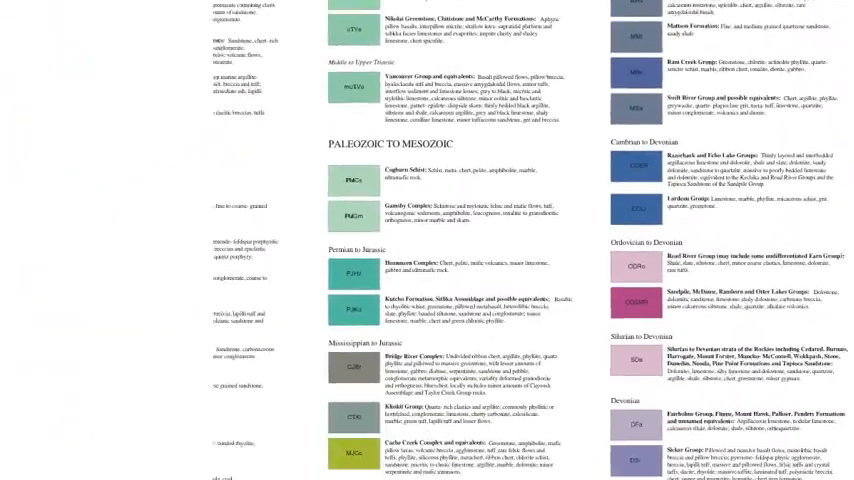